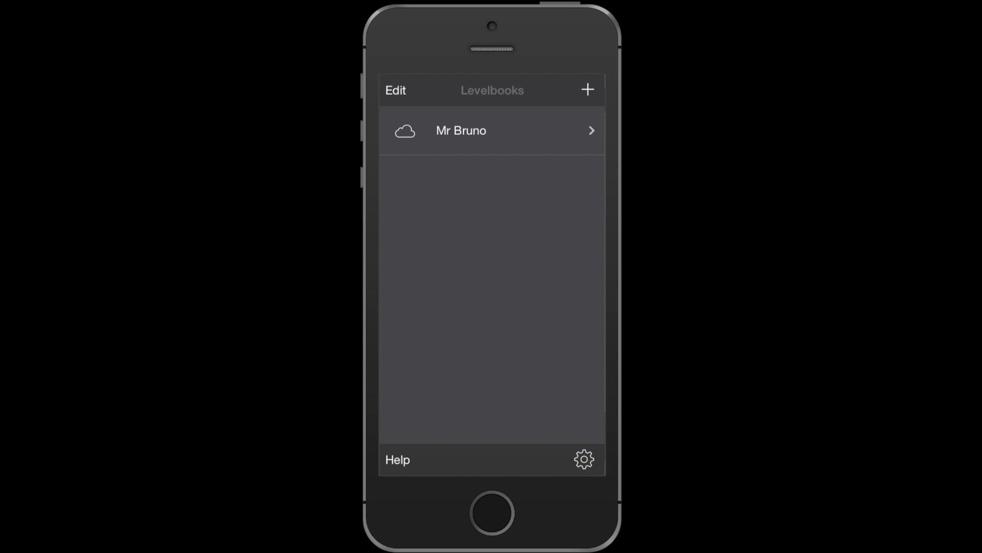
Step: Add a new levelbook called '1st Grade', which opens with no students listed
{"action": "left_click", "coordinate": [587, 89]}
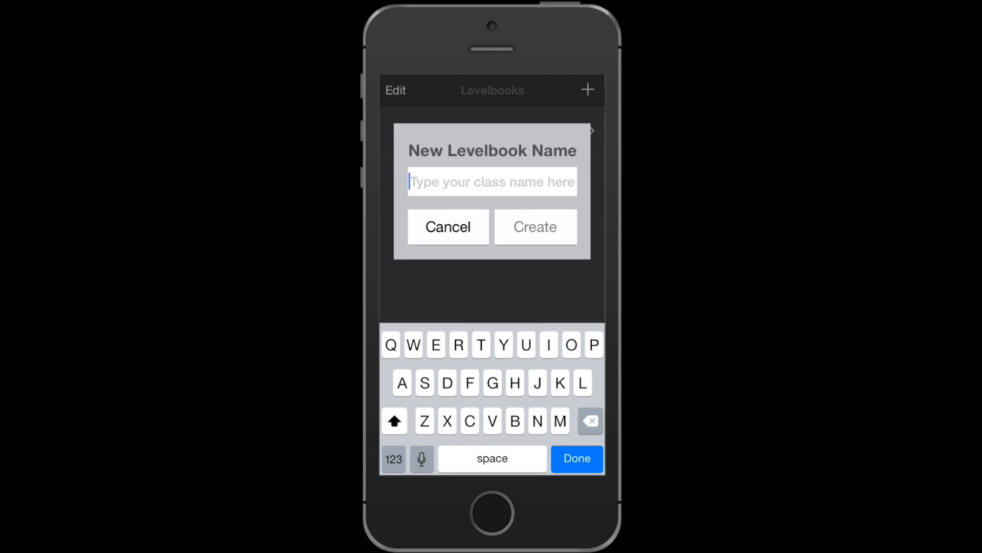
{"action": "type", "text": "1st"}
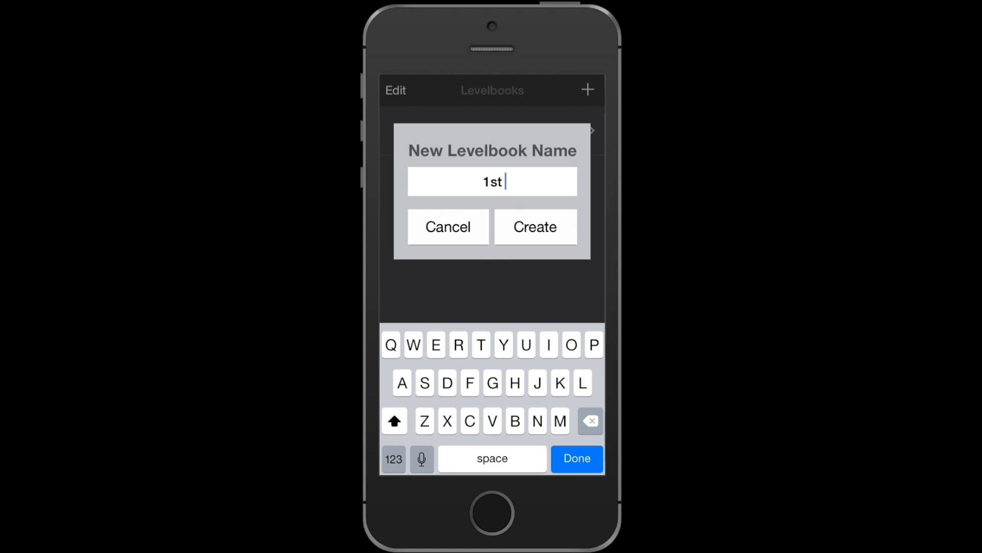
{"action": "left_click", "coordinate": [535, 227]}
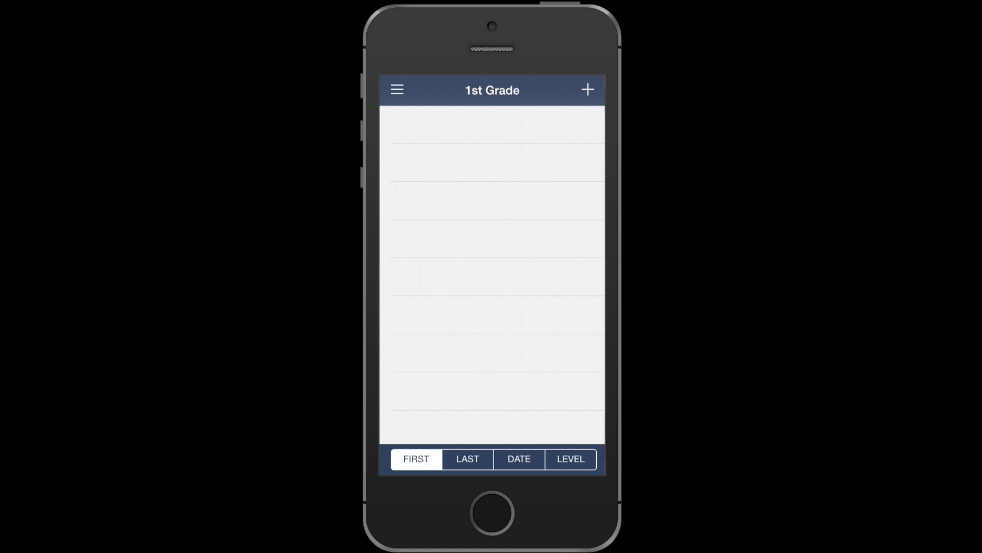
Step: Return to the Levelbooks file list showing '1st Grade' and 'Mr Bruno' via the main menu's Files
{"action": "left_click", "coordinate": [396, 90]}
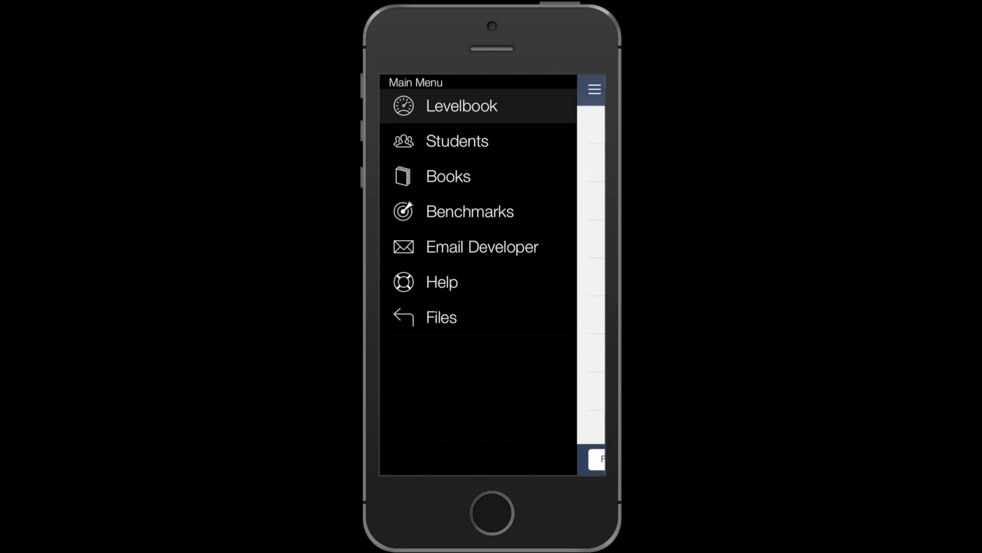
{"action": "left_click", "coordinate": [461, 106]}
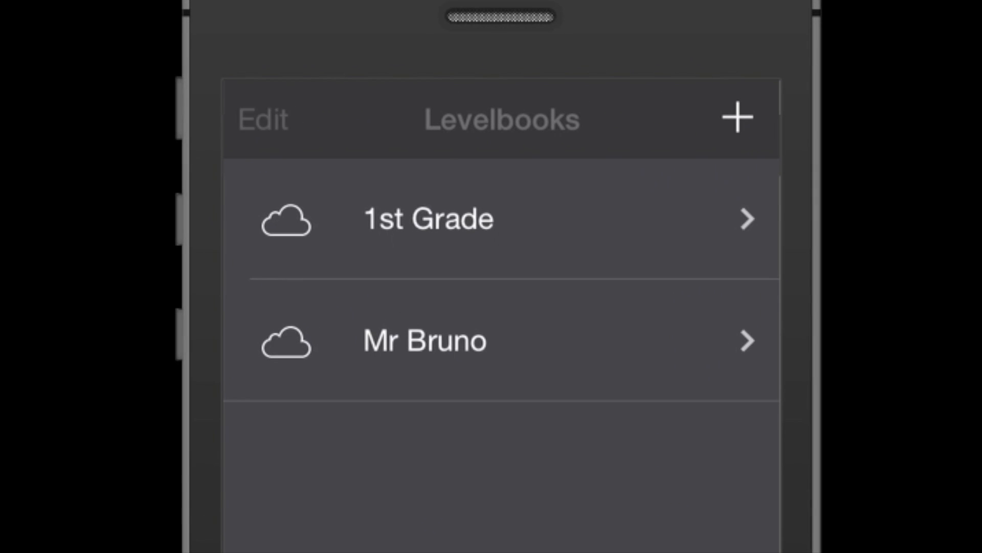
Step: Replace the 'Mr Bruno' levelbook name with '2nd Grade'
{"action": "left_click", "coordinate": [271, 122]}
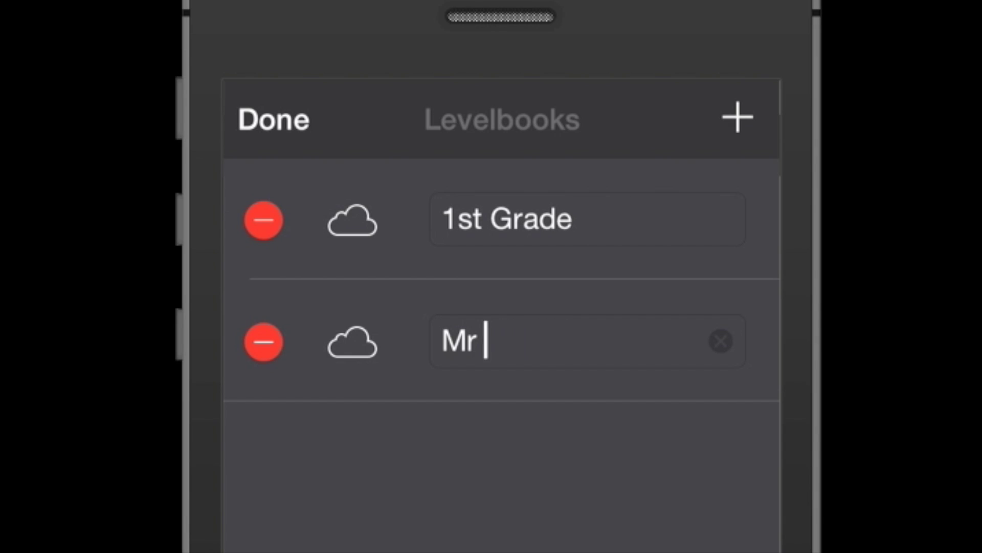
{"action": "left_click", "coordinate": [720, 341]}
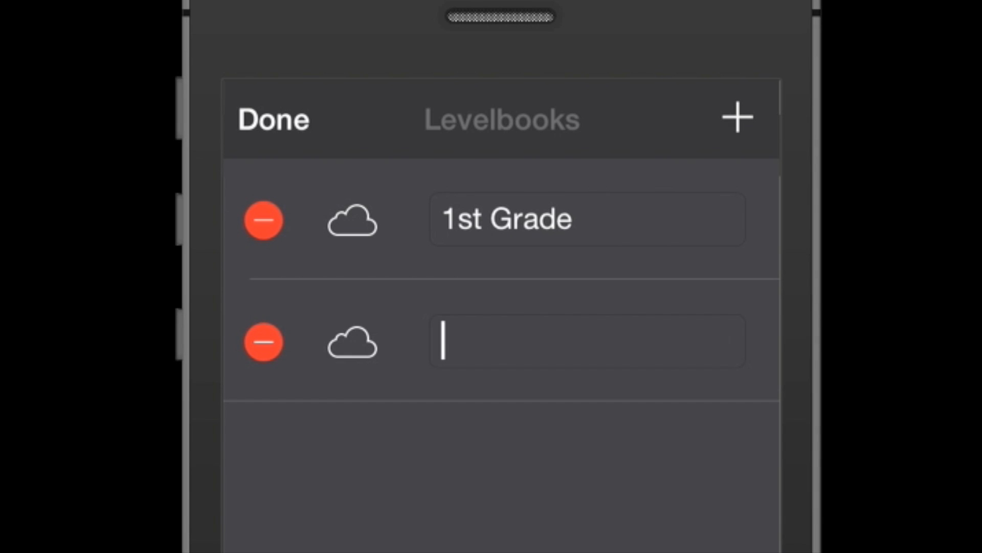
{"action": "type", "text": "2nd"}
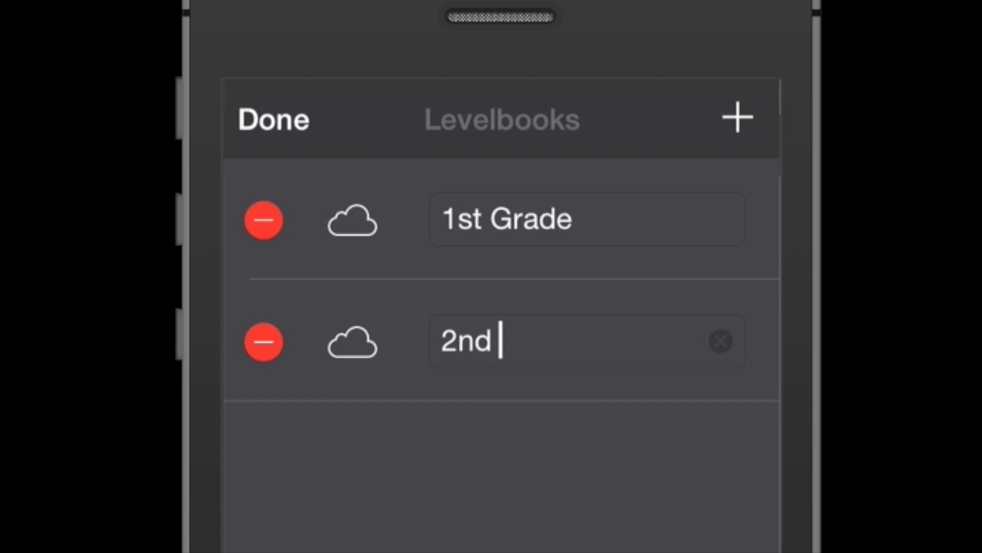
{"action": "type", "text": "Grade"}
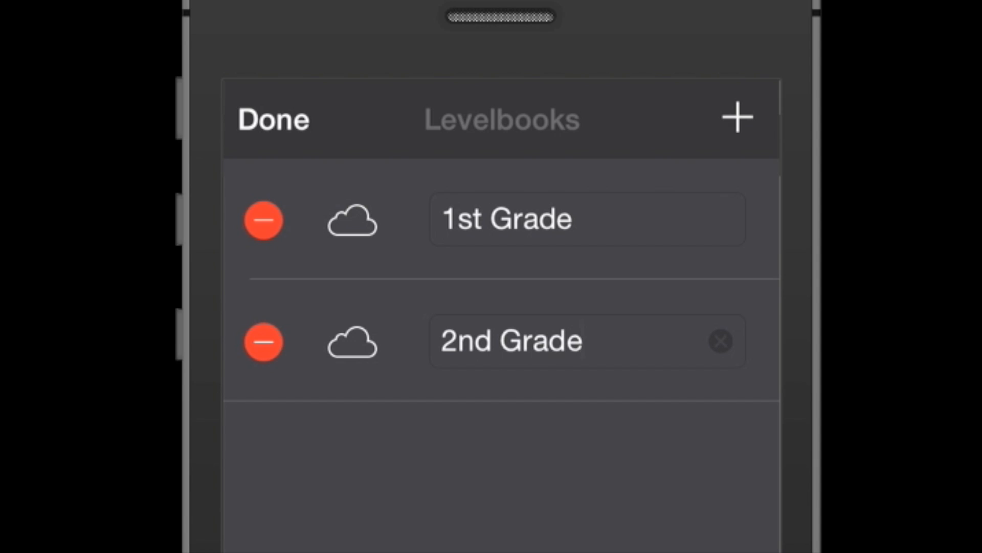
{"action": "left_click", "coordinate": [272, 120]}
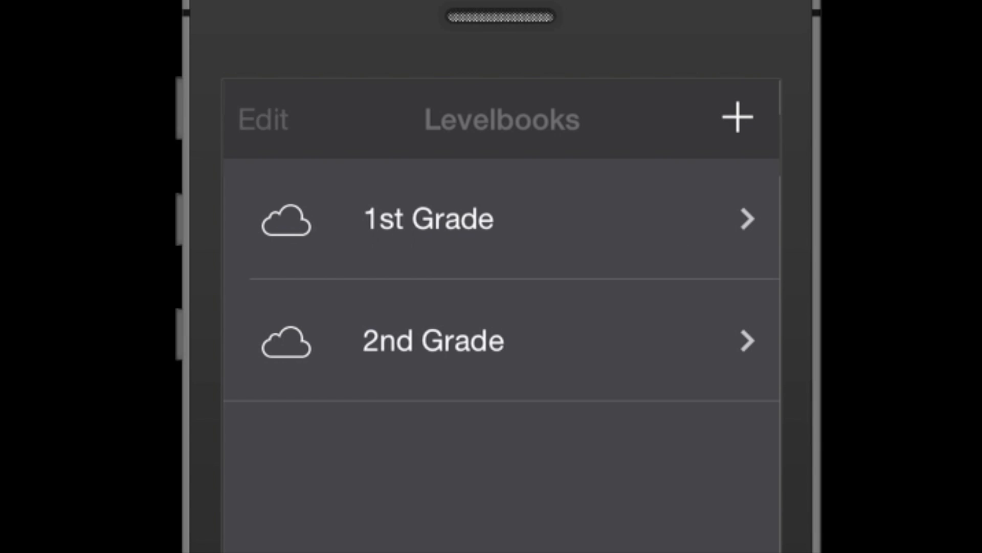
Step: Remove the '2nd Grade' levelbook, leaving only '1st Grade' in the list
{"action": "left_click", "coordinate": [269, 120]}
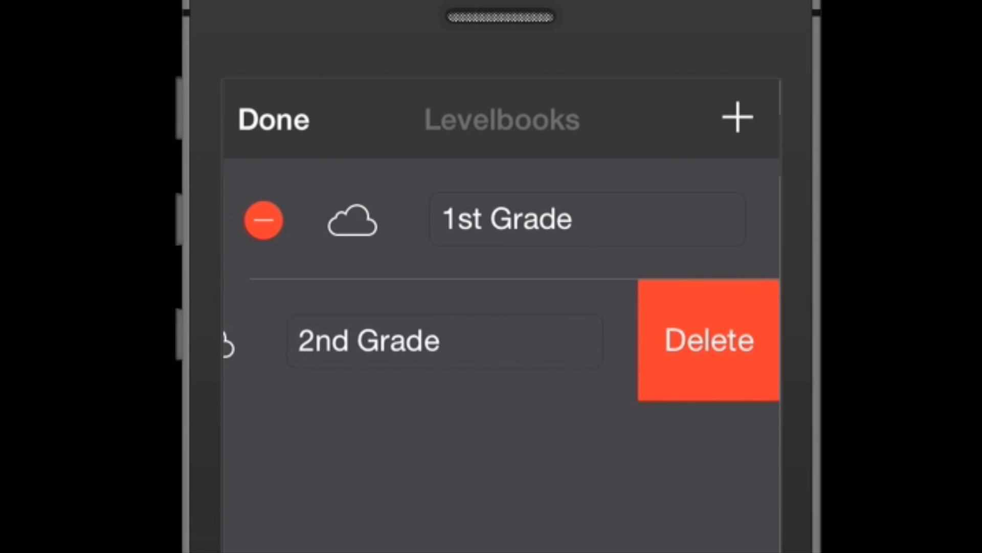
{"action": "left_click", "coordinate": [707, 342]}
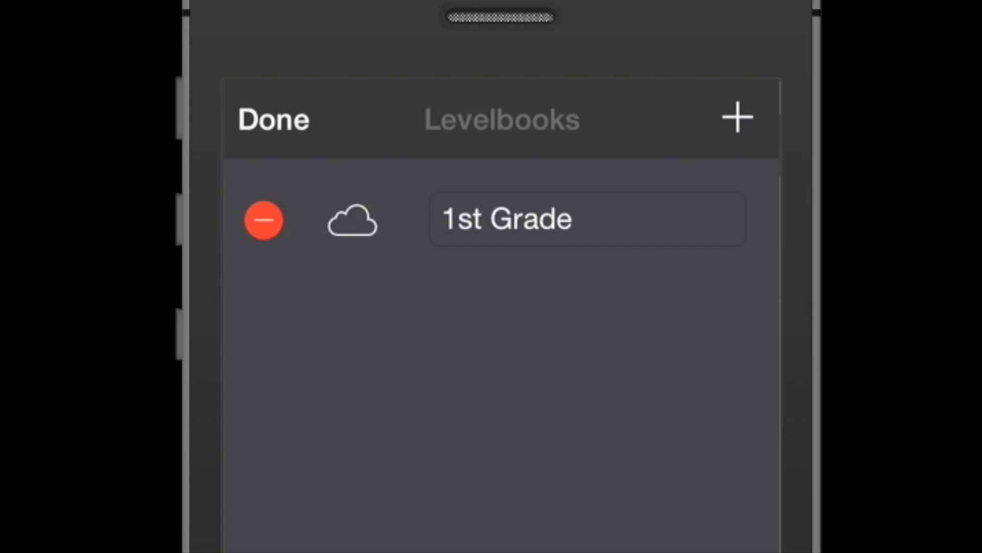
{"action": "left_click", "coordinate": [272, 120]}
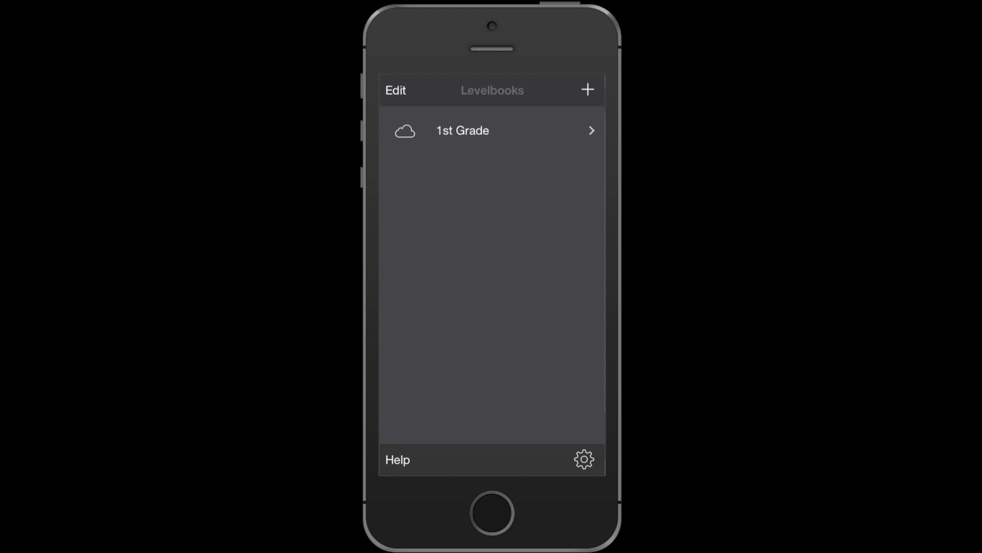
Step: Open settings and keep Fountas & Pinnell as the reading level system
{"action": "left_click", "coordinate": [584, 459]}
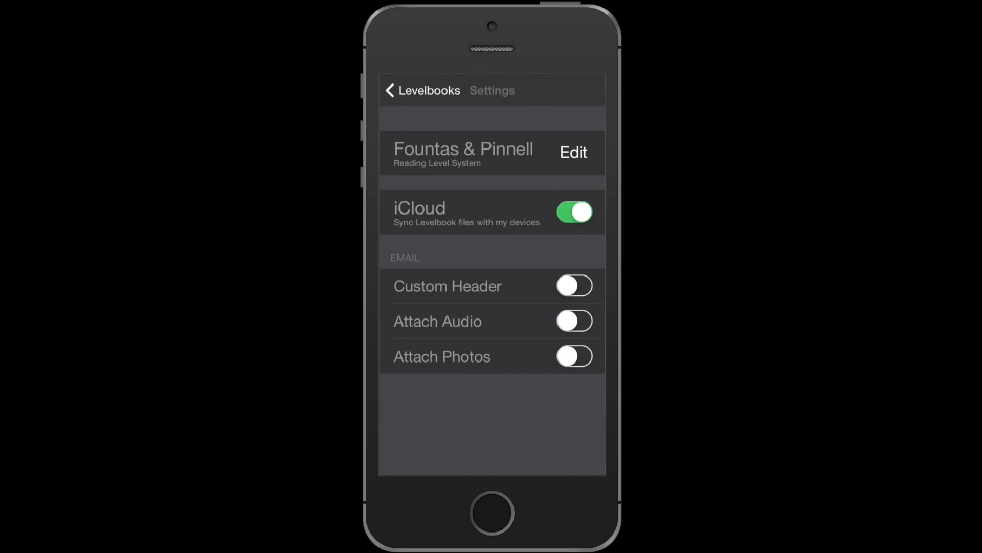
{"action": "left_click", "coordinate": [574, 152]}
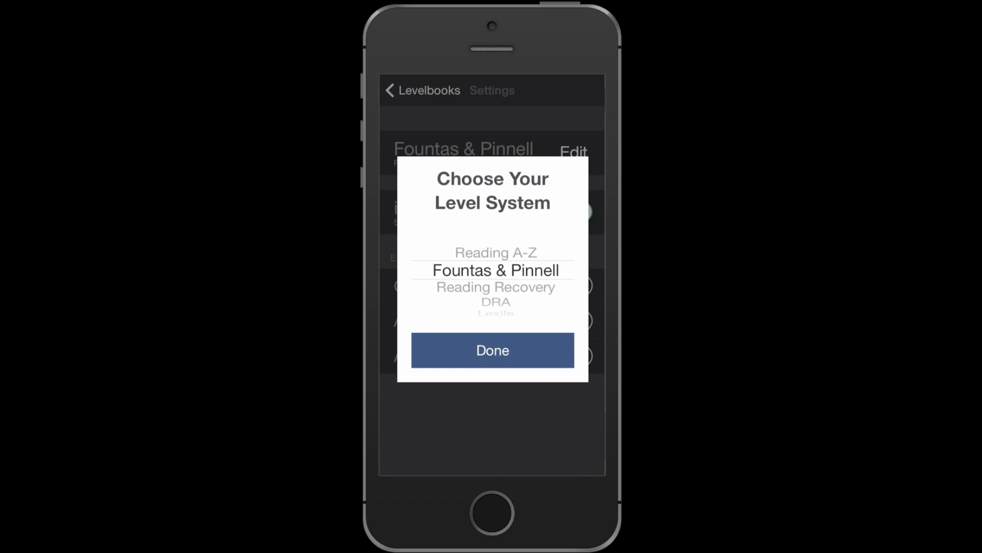
{"action": "left_click", "coordinate": [492, 350]}
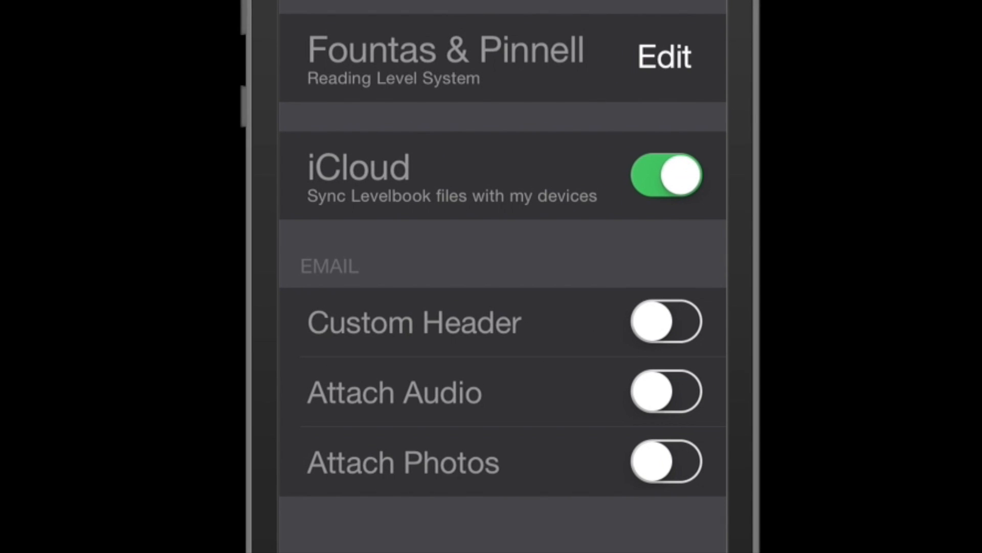
Step: Disable iCloud sync and confirm keeping the 1st Grade file only on this device
{"action": "left_click", "coordinate": [668, 174]}
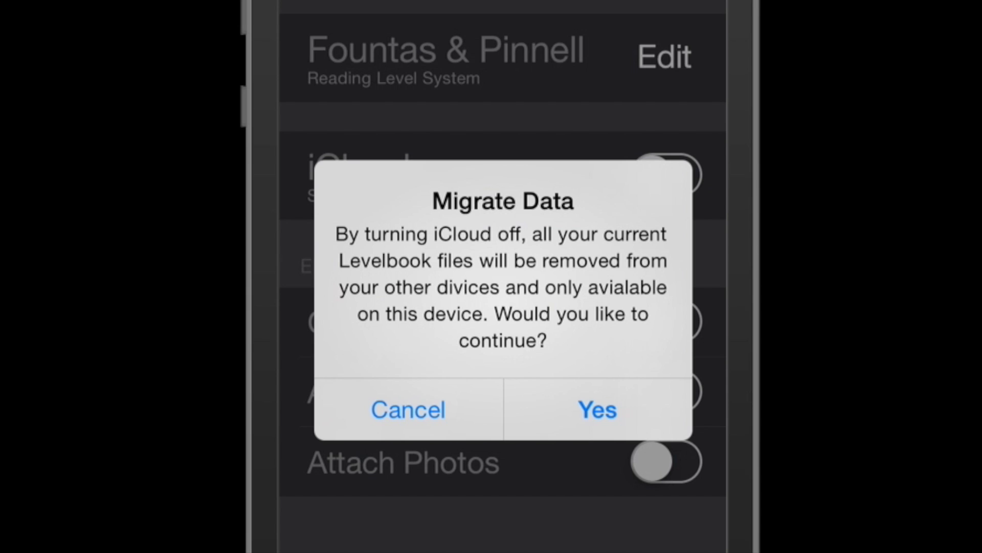
{"action": "left_click", "coordinate": [596, 409]}
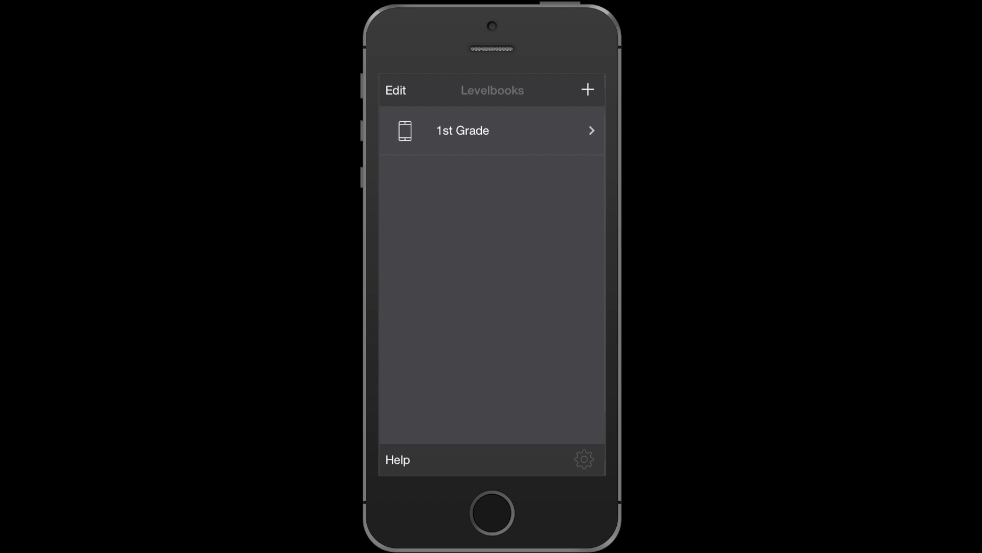
Step: Reopen settings, ending with audio and photo email attachments switched on
{"action": "left_click", "coordinate": [584, 459]}
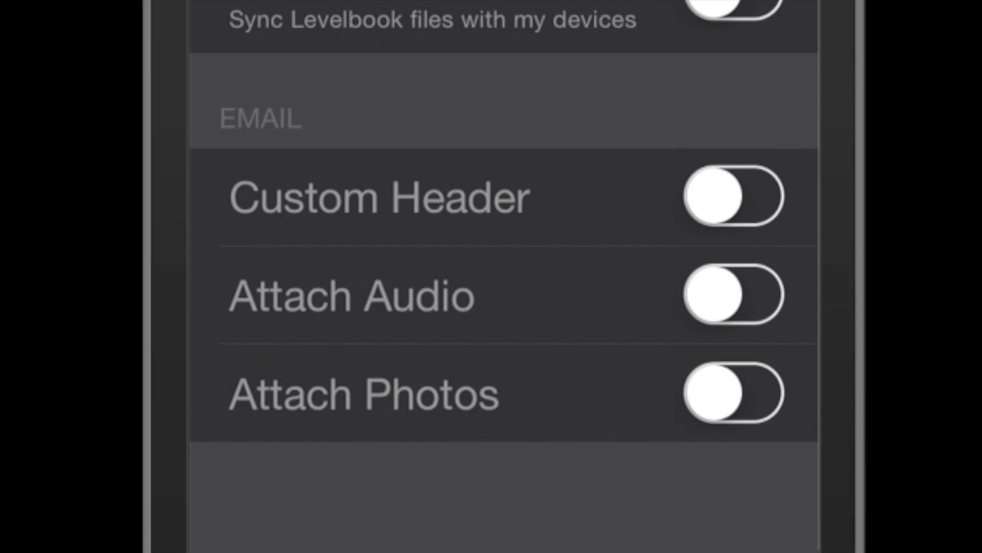
{"action": "left_click", "coordinate": [732, 197]}
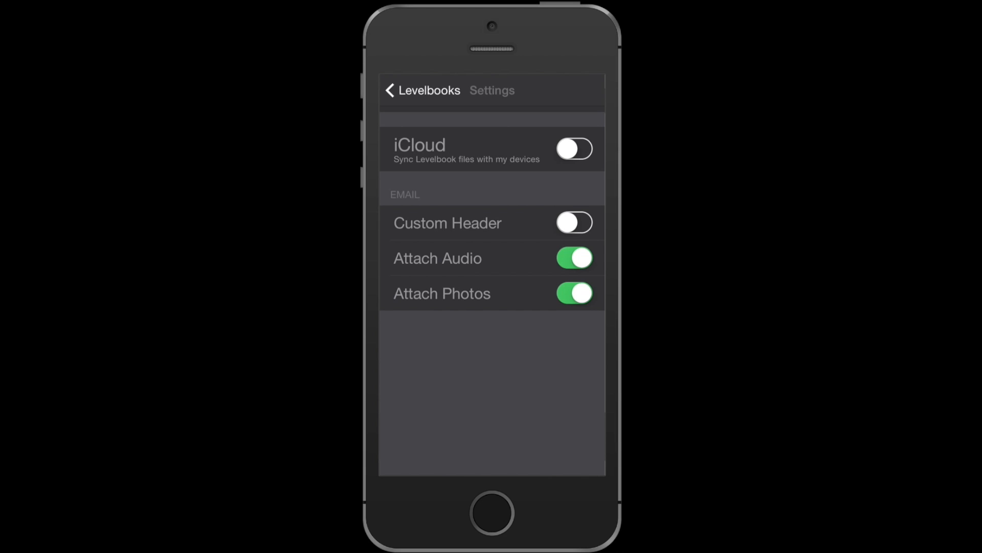
Step: Disable Attach Audio, go back to the Levelbooks list, and display its Help guide
{"action": "left_click", "coordinate": [574, 258]}
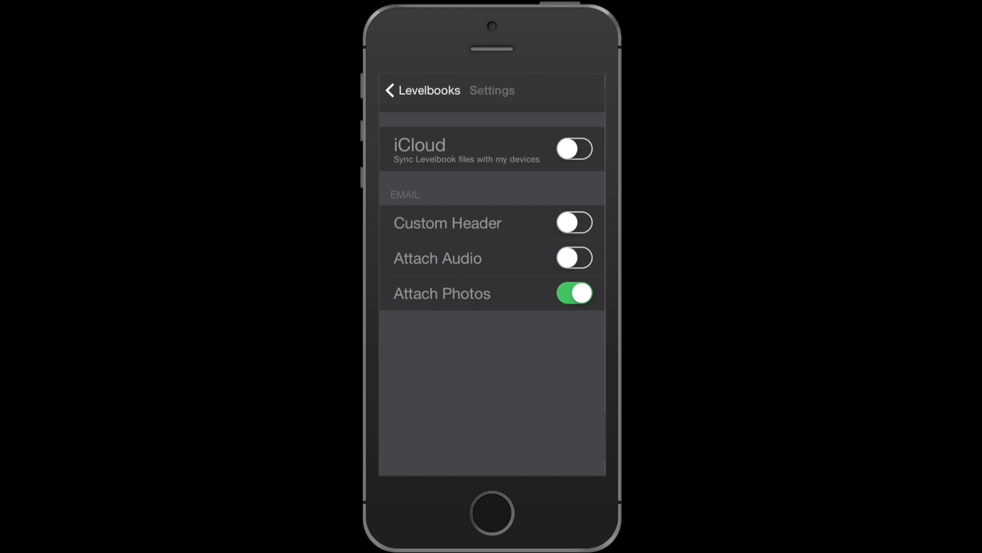
{"action": "left_click", "coordinate": [574, 293]}
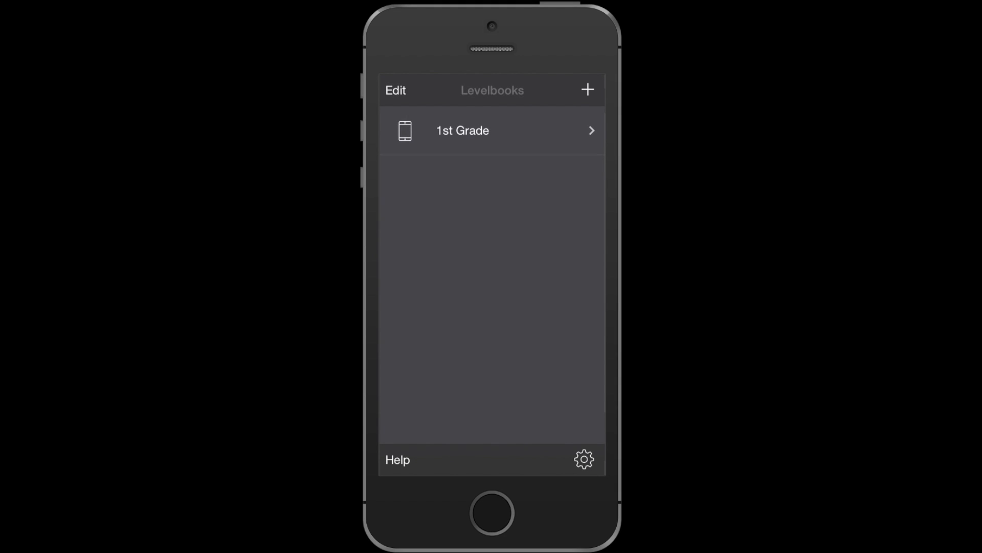
{"action": "left_click", "coordinate": [401, 459]}
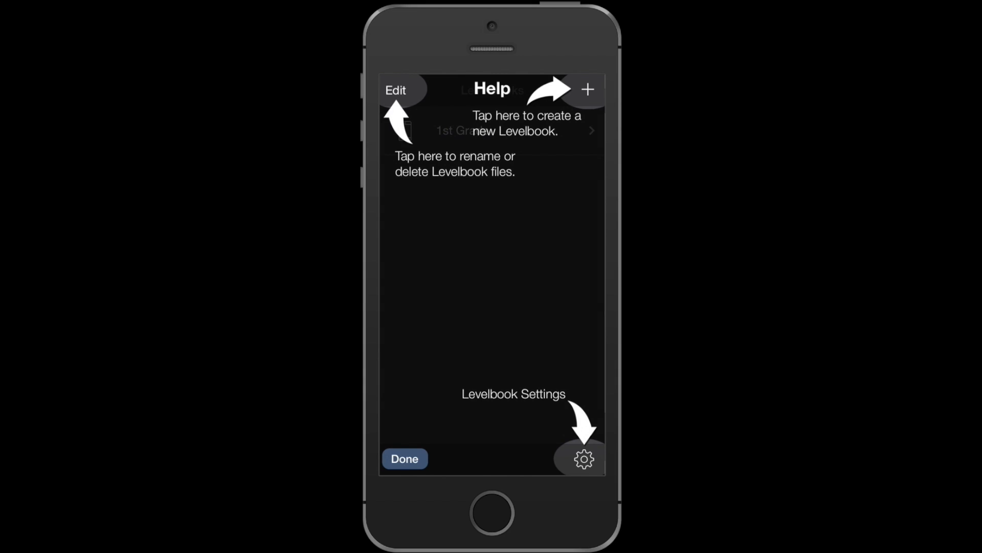